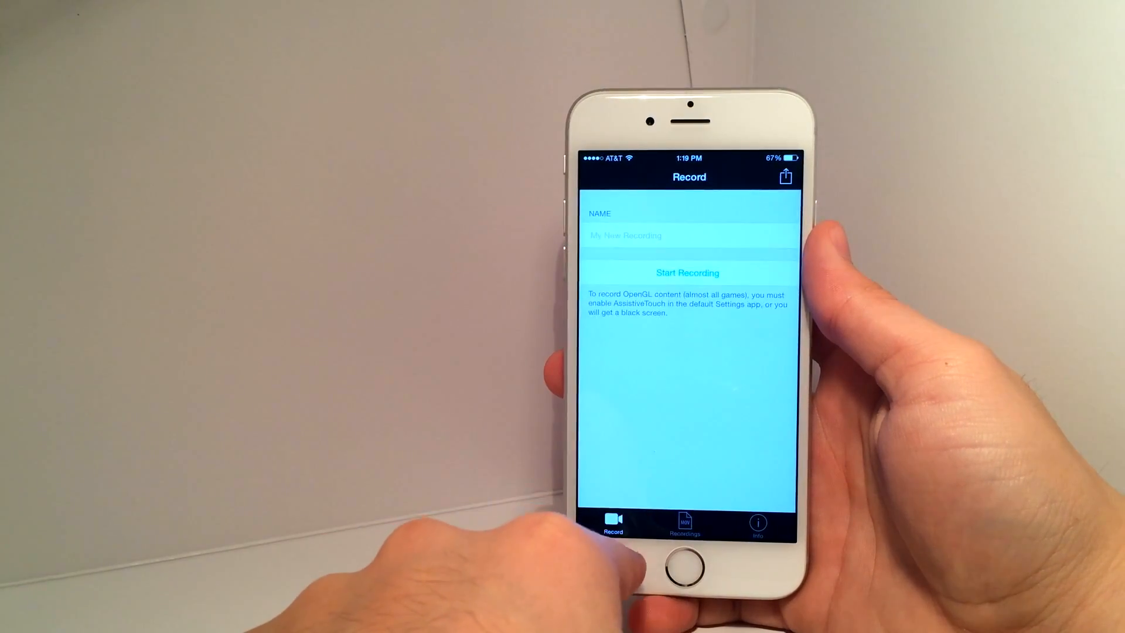
Begin entering a name for the recording on the Record page.
left_click(689, 236)
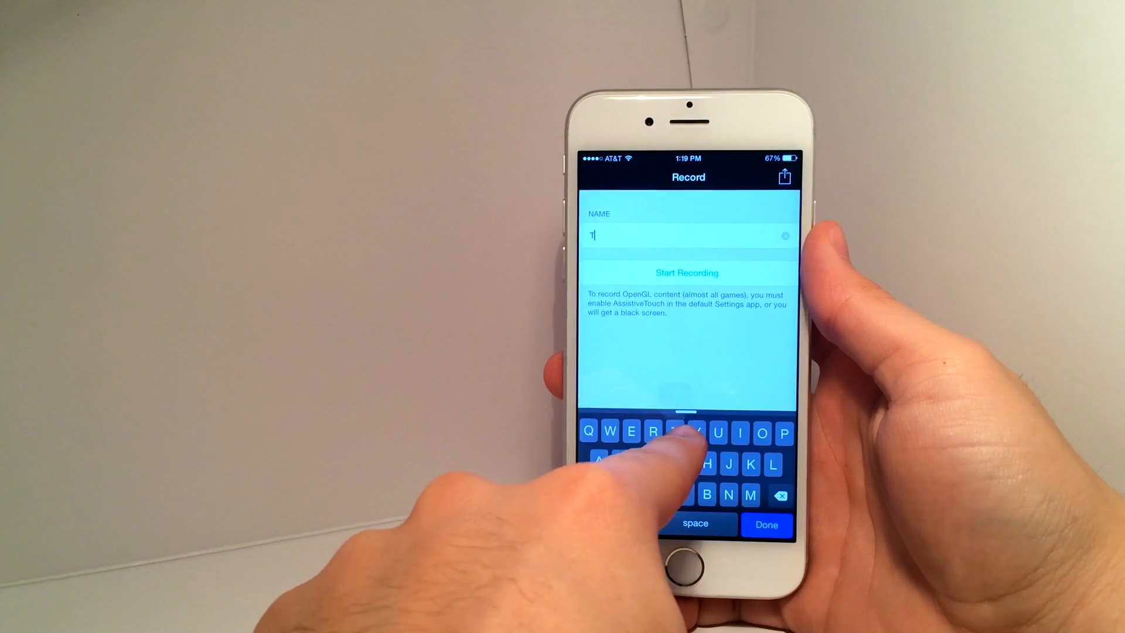
type("est")
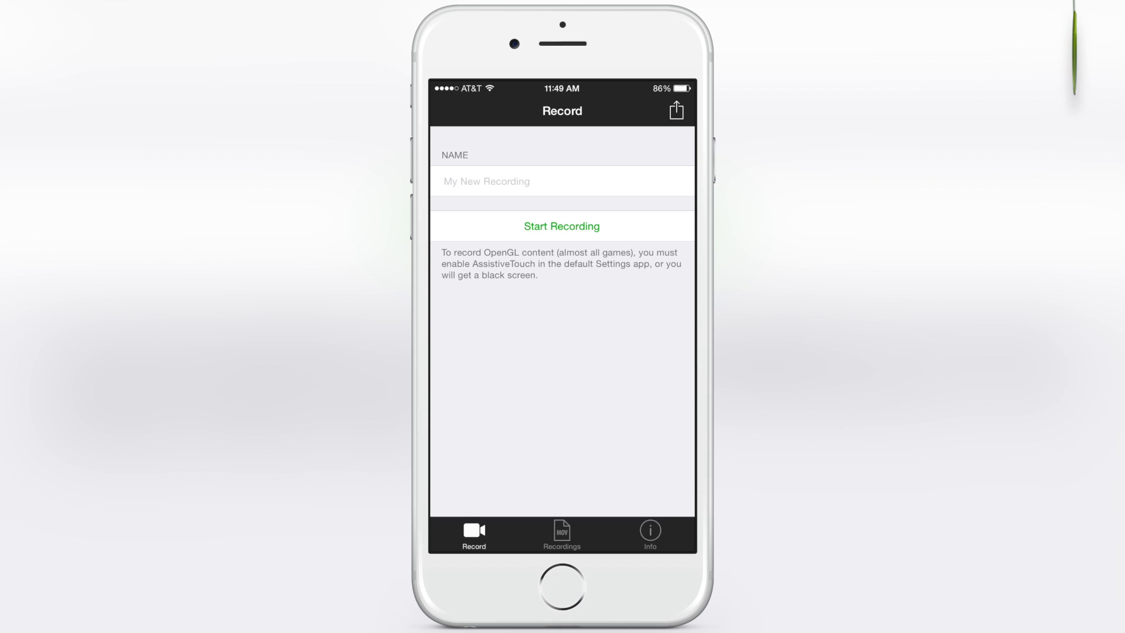
Check Software Update on the Info page and confirm iRec 1.1 is current.
left_click(648, 532)
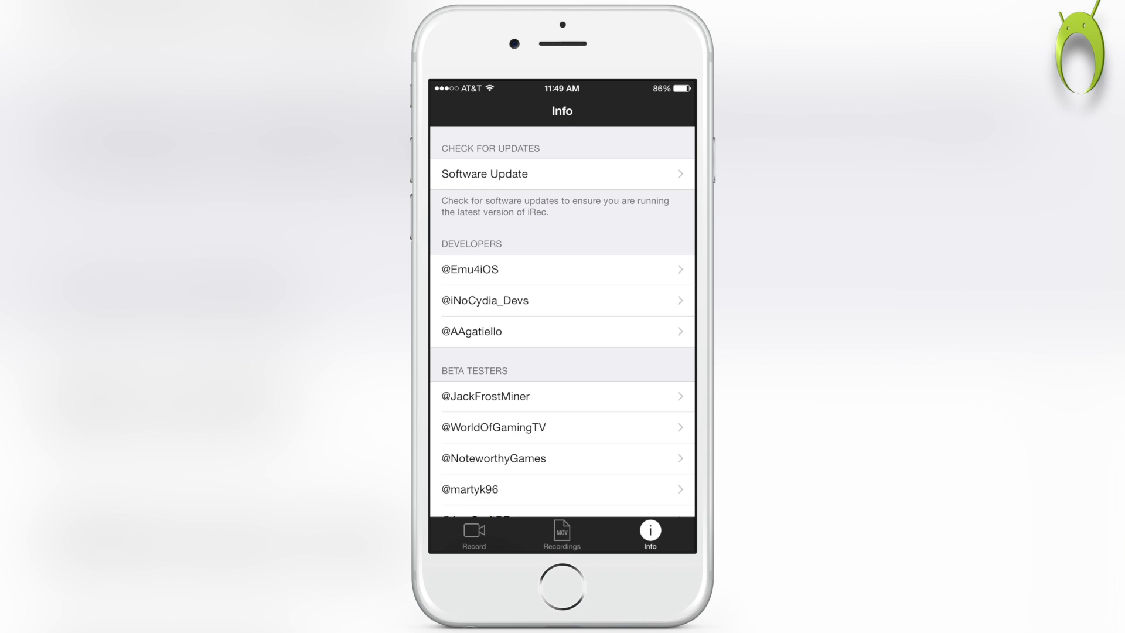
scroll("down", 3)
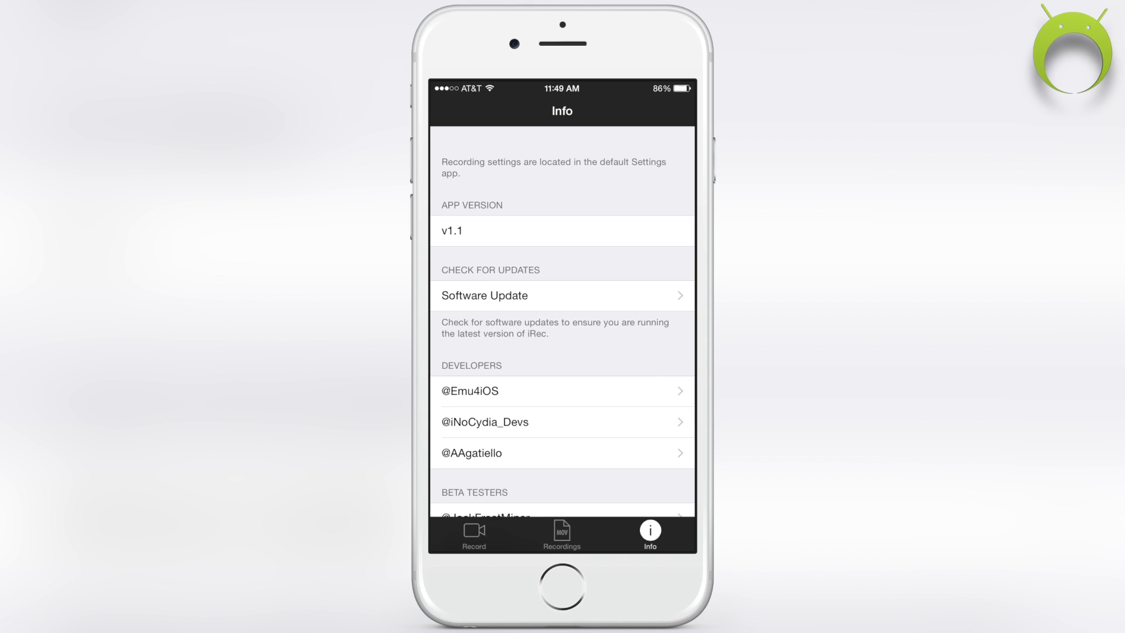
scroll("down", 3)
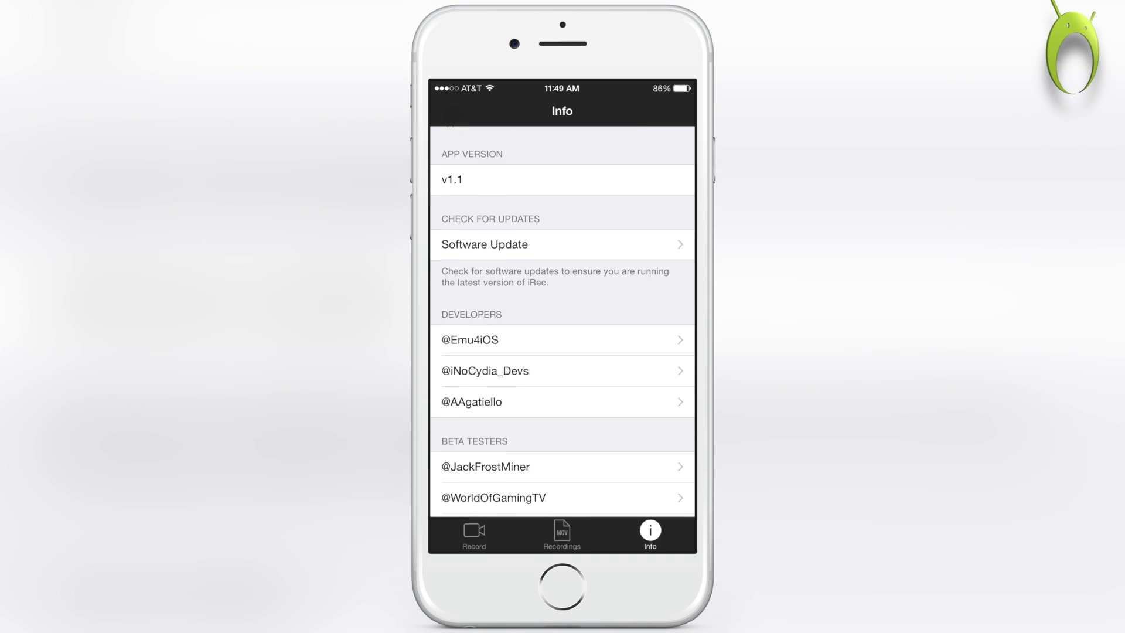
left_click(561, 243)
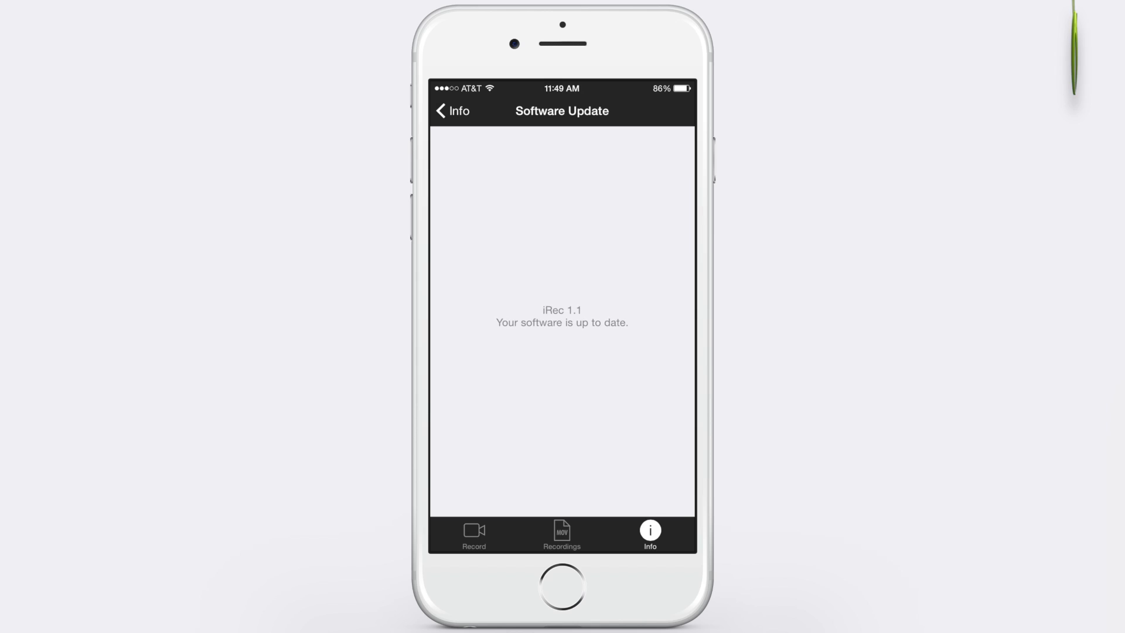
left_click(452, 112)
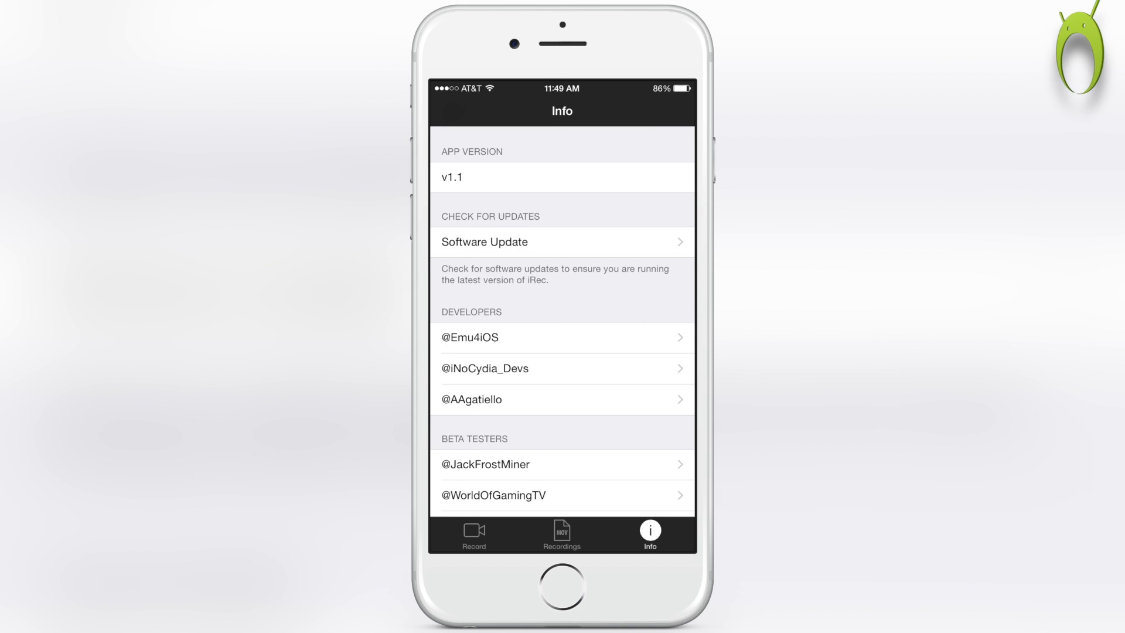
Look through the credits and reach the Open Settings link at the bottom.
scroll("down", 3)
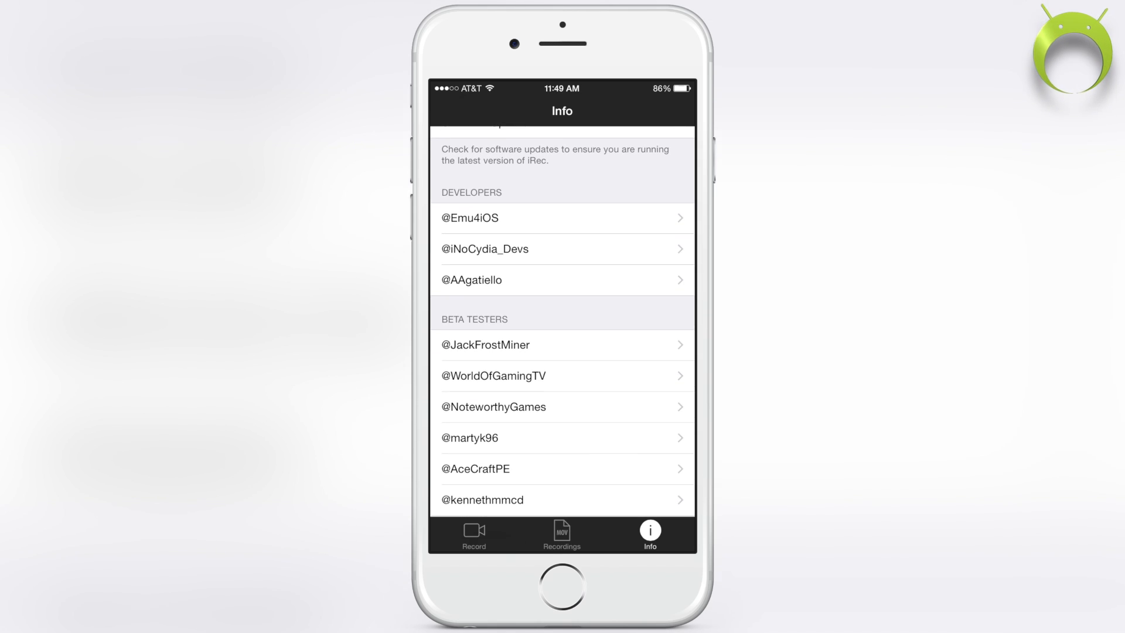
scroll("down", 3)
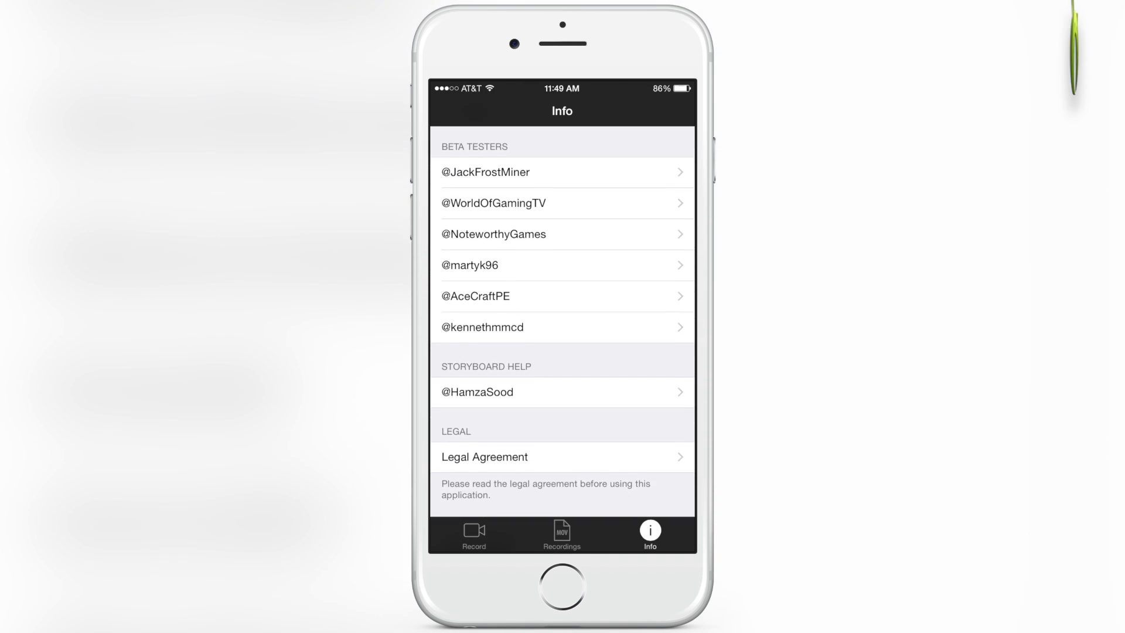
scroll("down", 3)
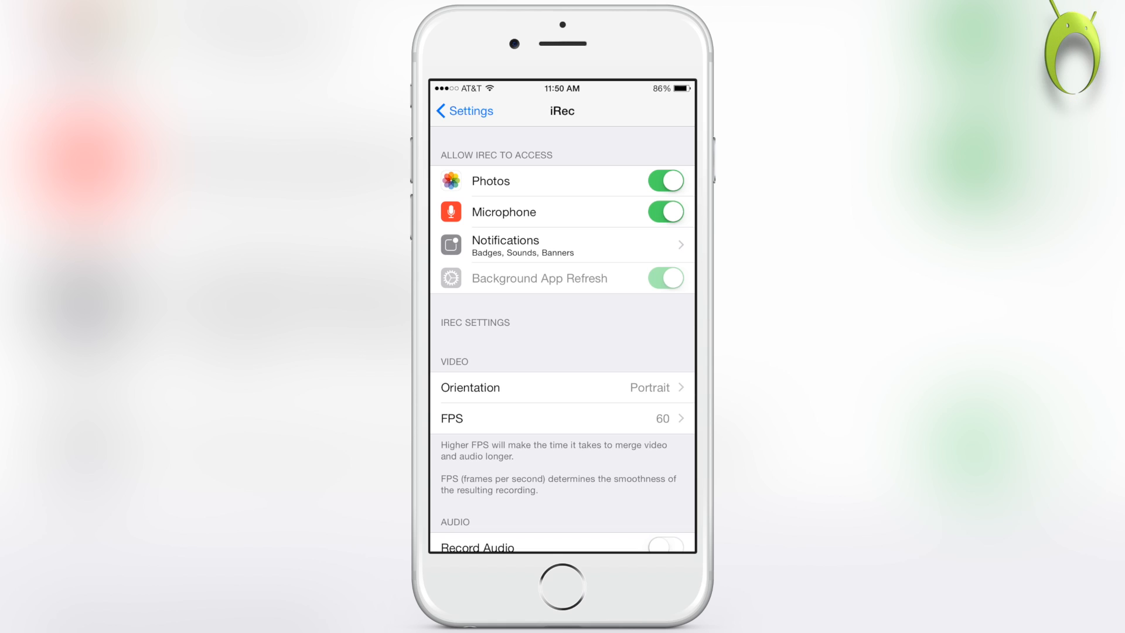
Set iRec's audio bitrate to 3000 kbit/s in iOS Settings.
scroll("down", 3)
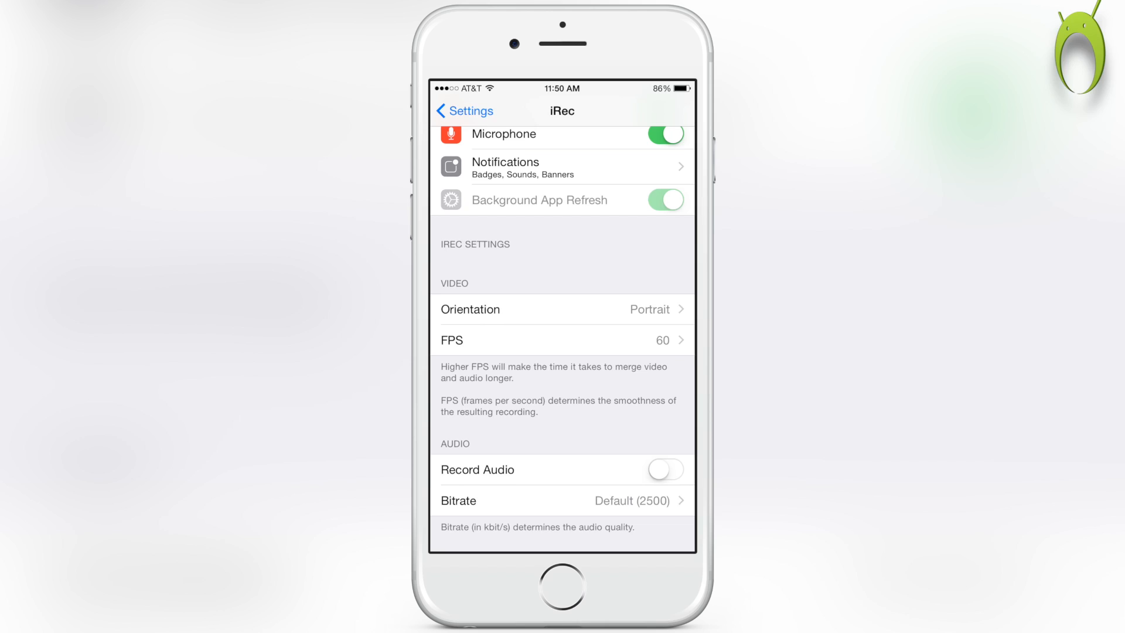
left_click(562, 500)
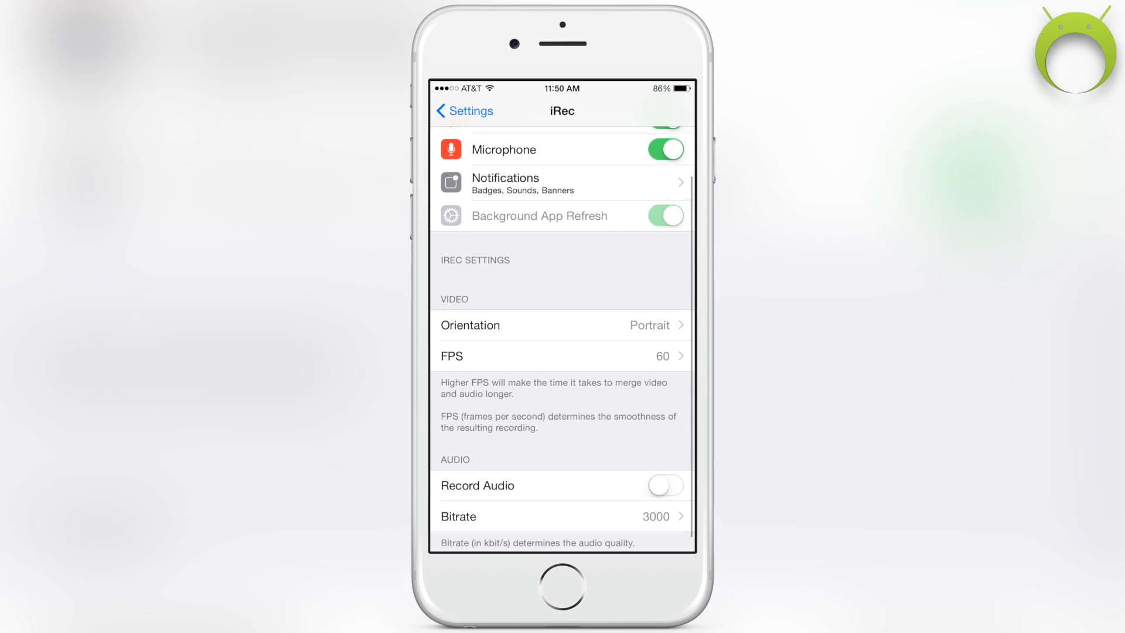
scroll("down", 3)
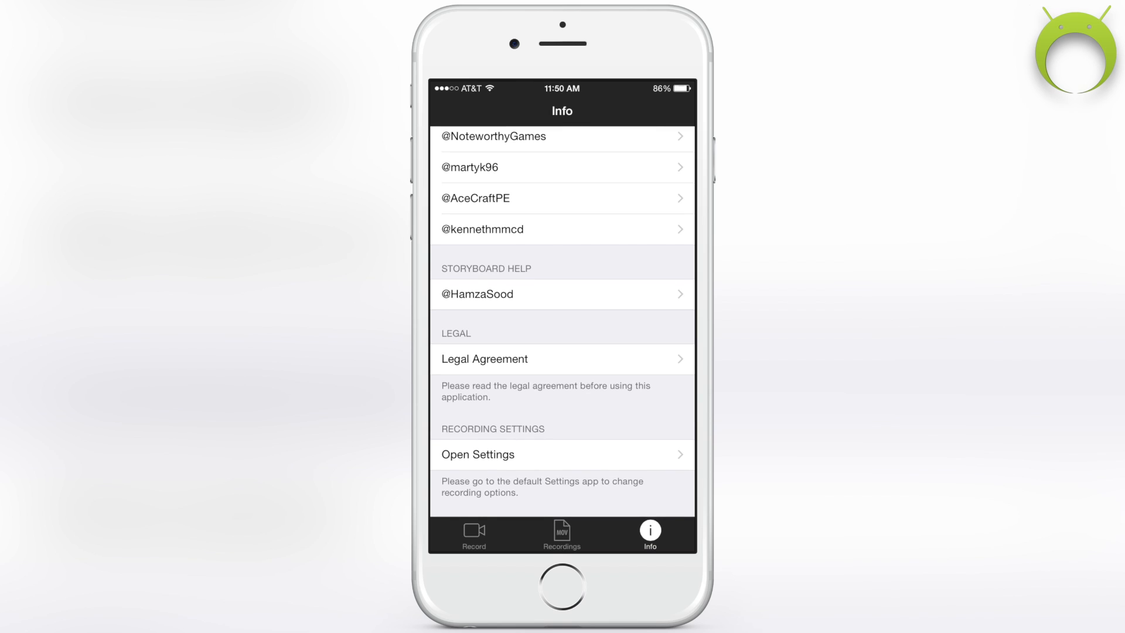
Name the recording 'iRec 1.1 Test', start recording and leave for the home screen.
left_click(474, 535)
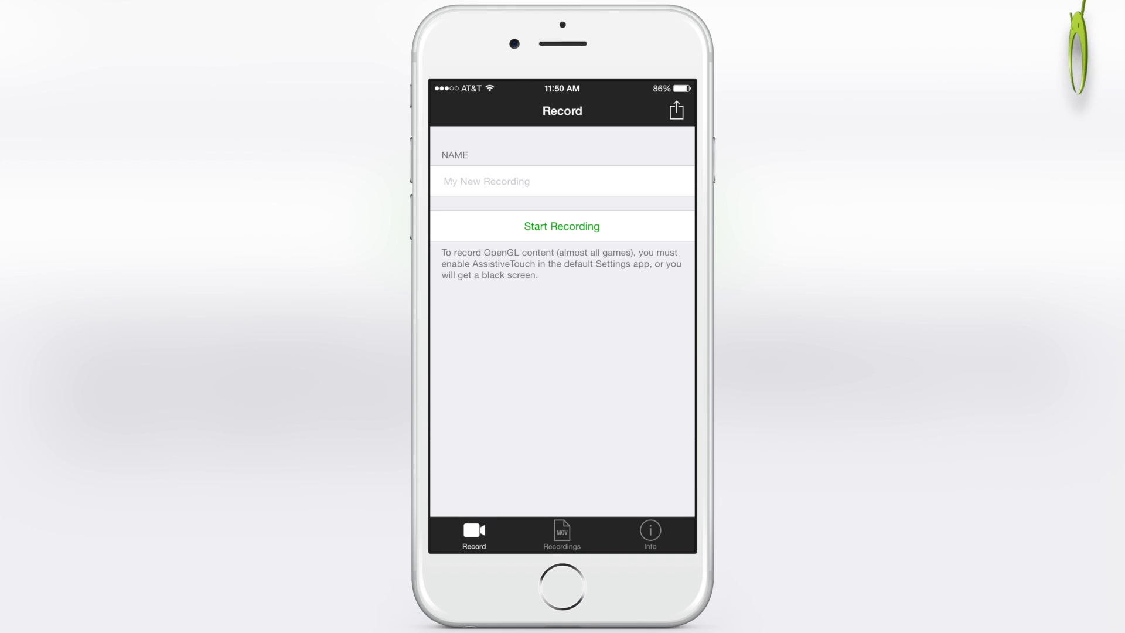
left_click(561, 181)
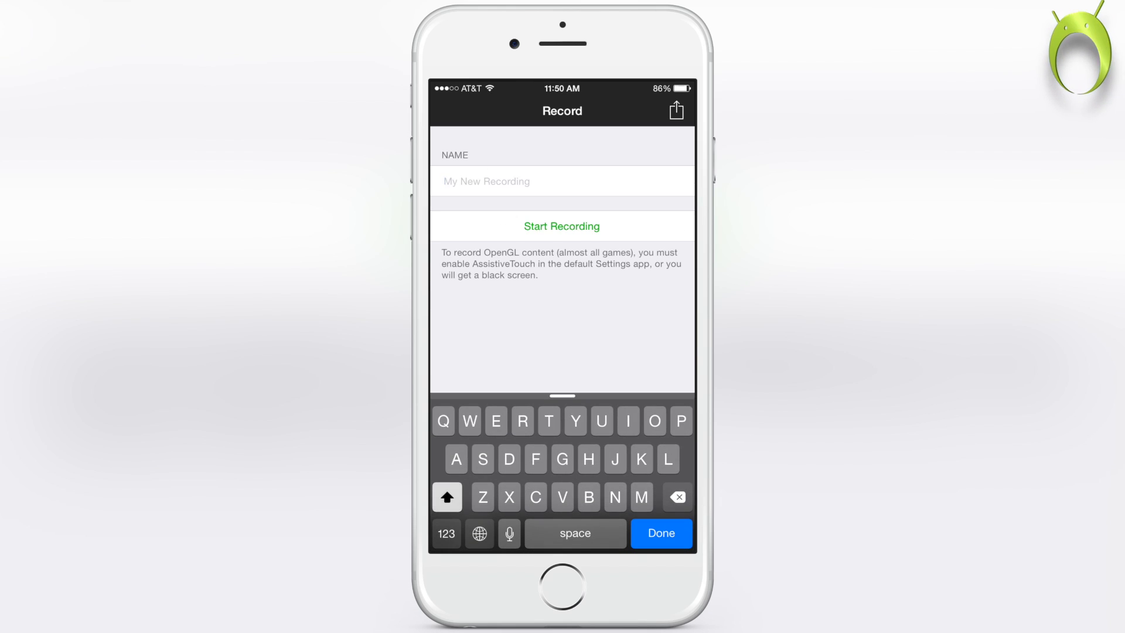
type("iRec")
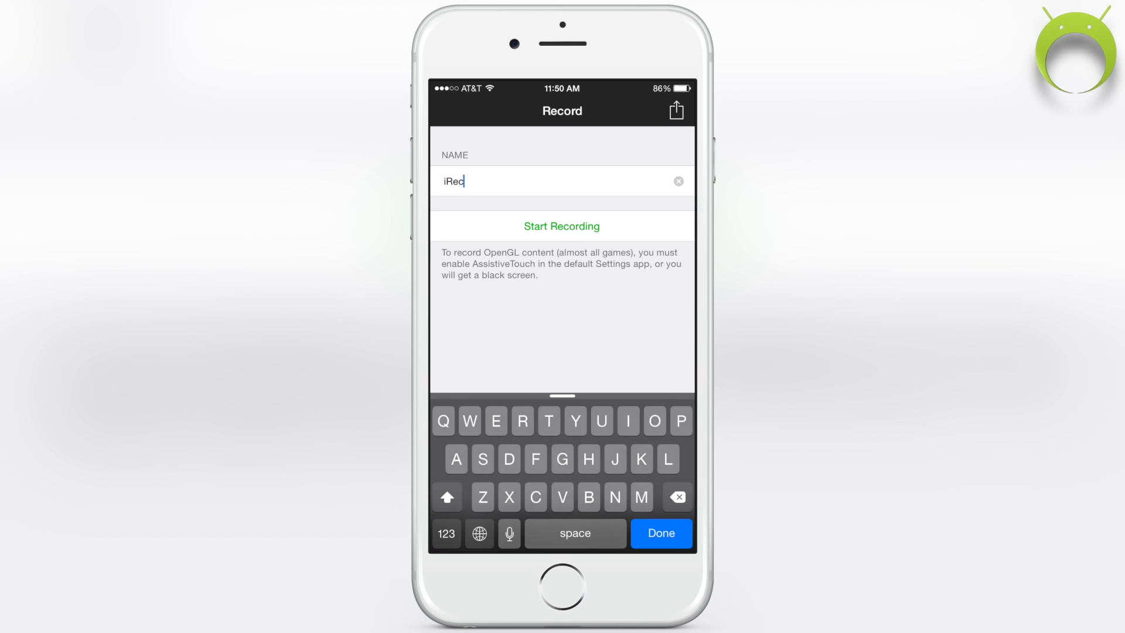
type("1.1")
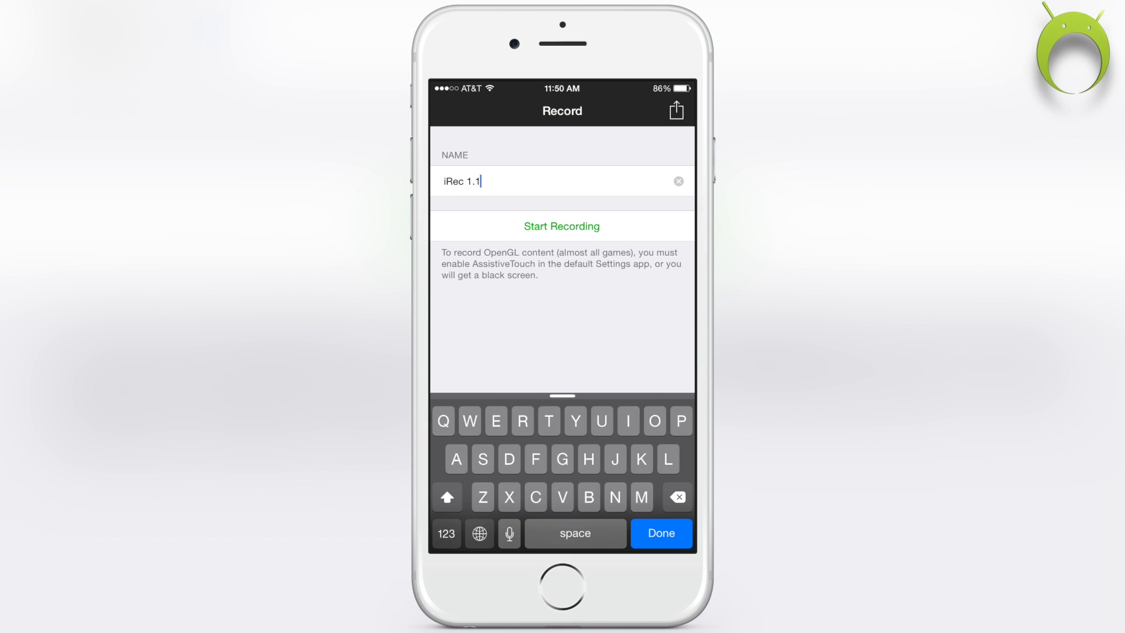
type("Test")
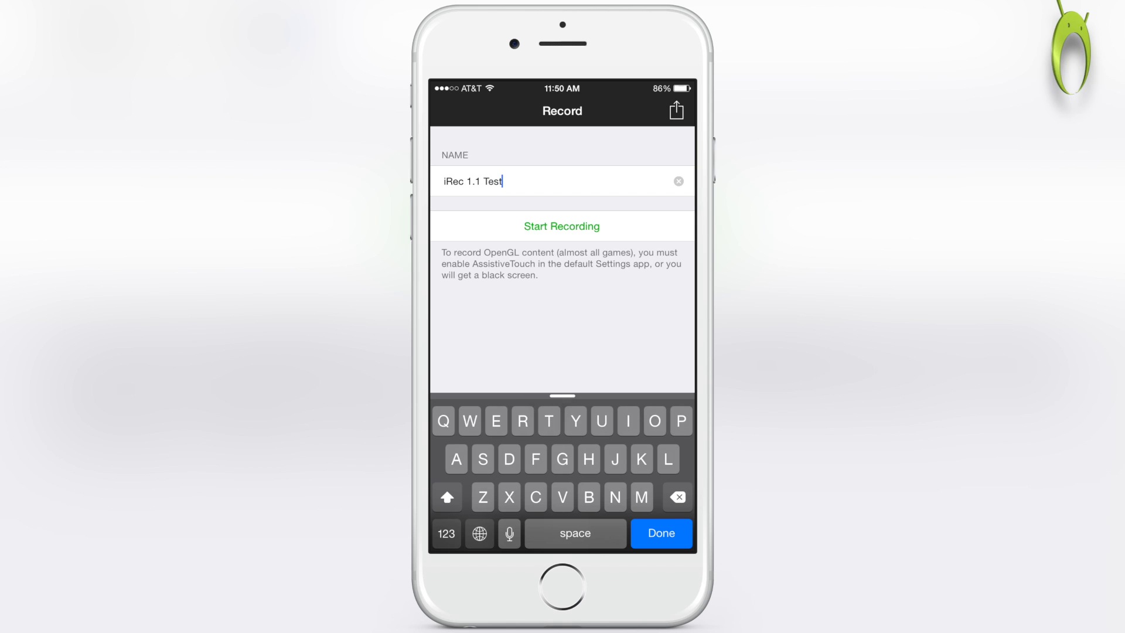
key("home")
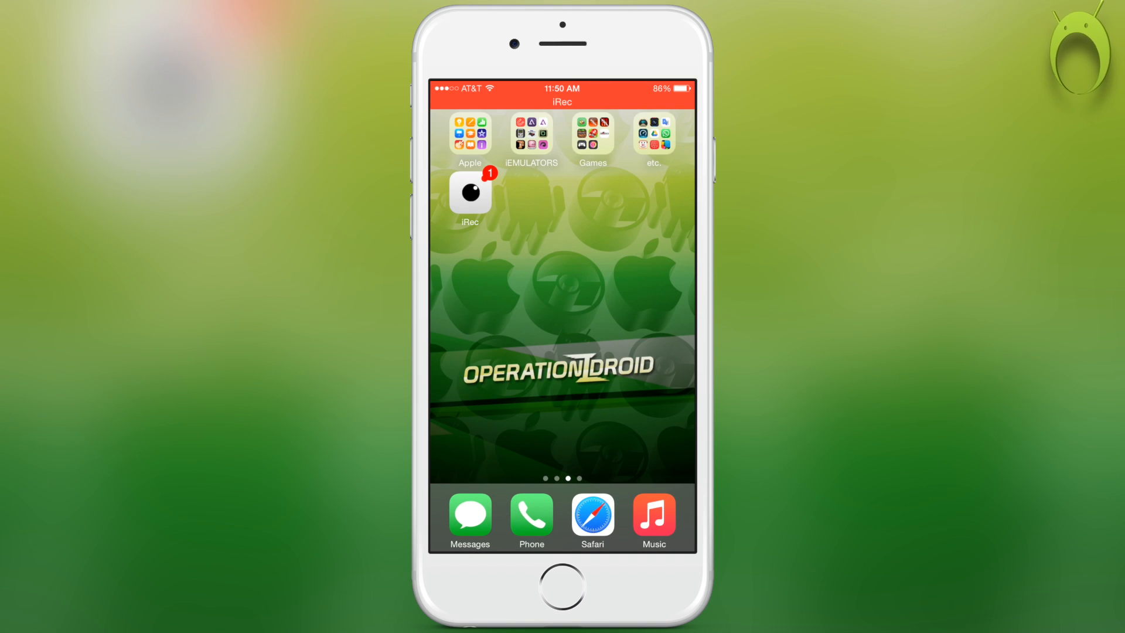
Reopen iRec while recording and view a developer's Twitter profile from the Info page.
left_click(470, 194)
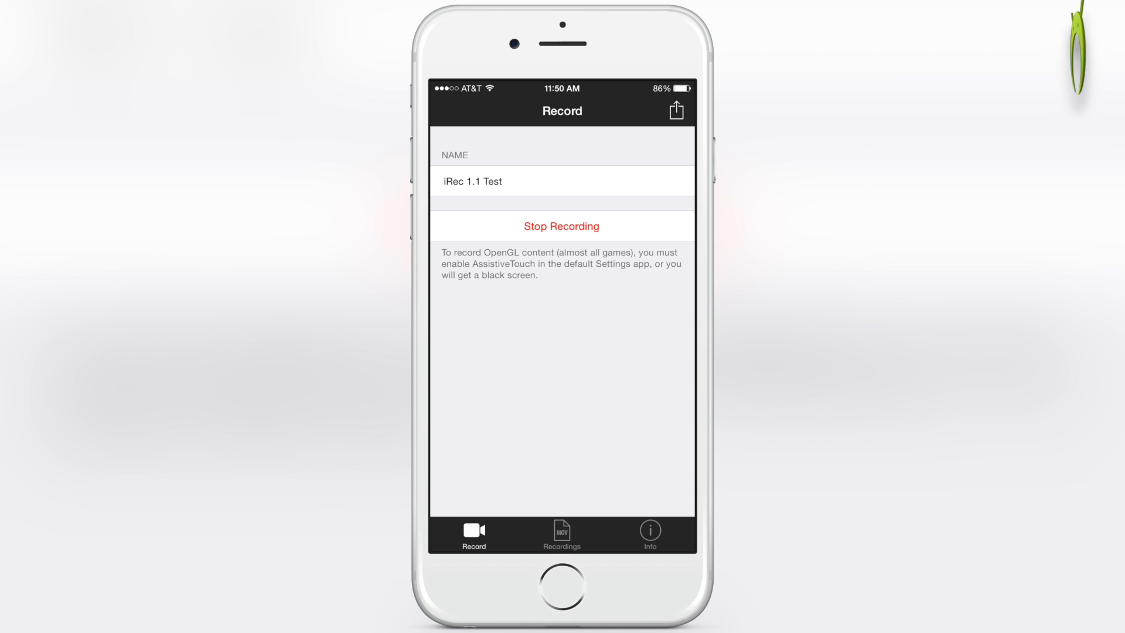
left_click(649, 532)
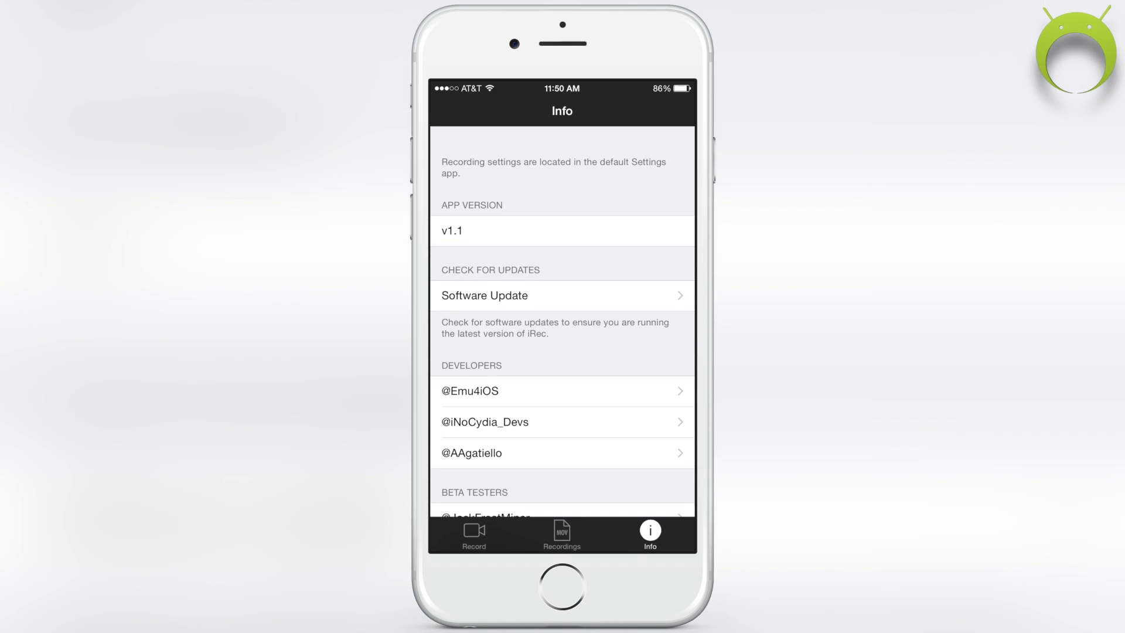
left_click(471, 453)
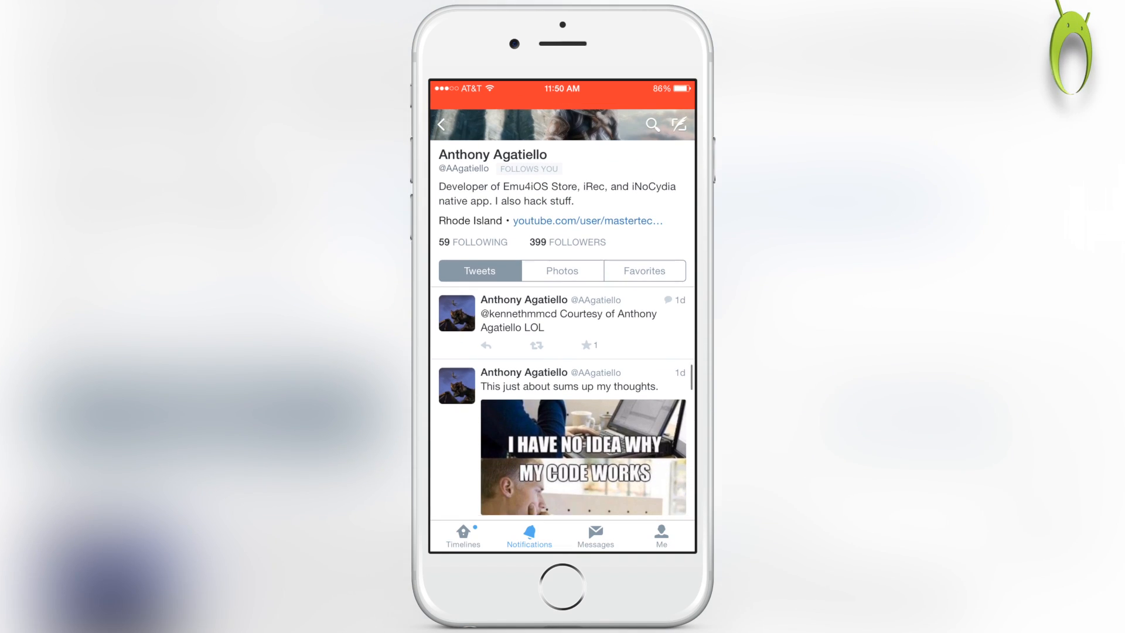
Browse the developer's tweets and your own Twitter profile, then return to the home screen.
scroll("down", 3)
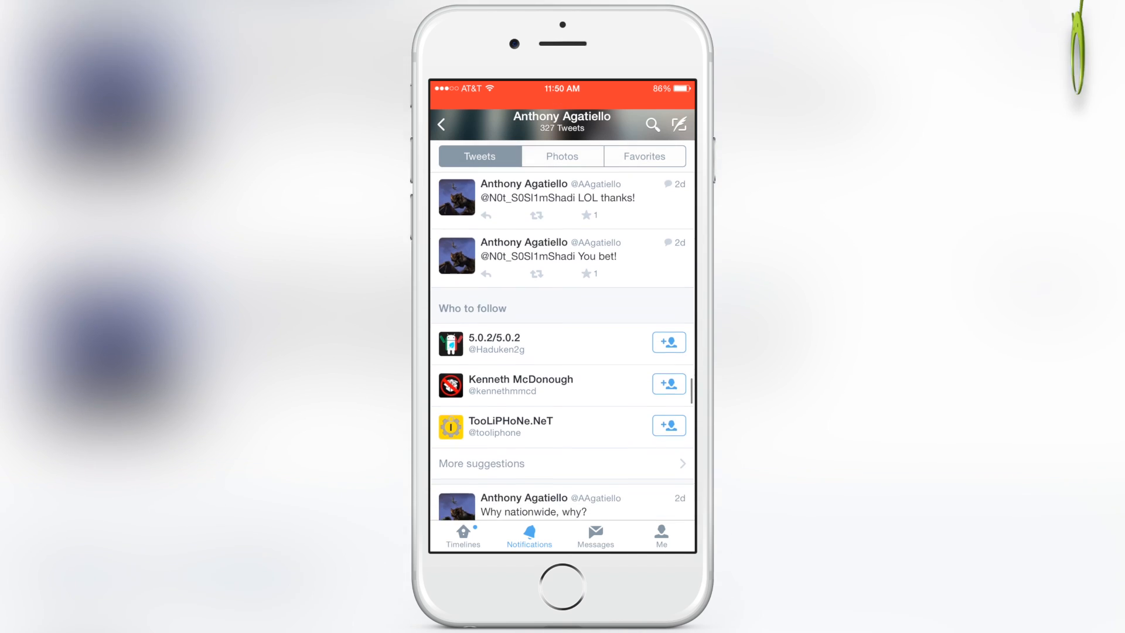
left_click(660, 534)
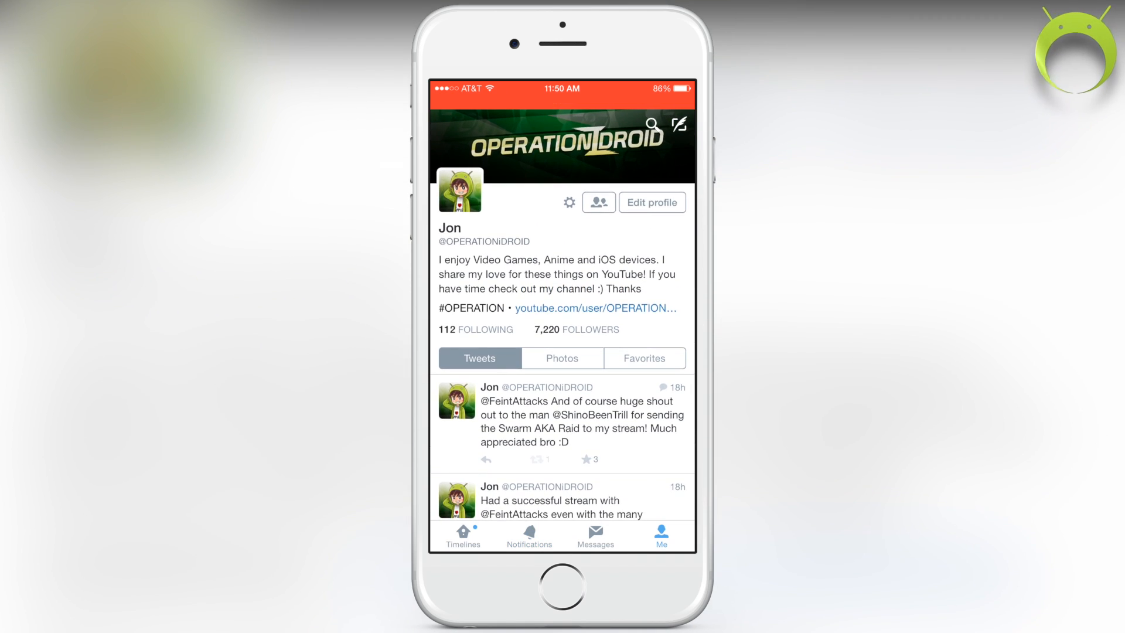
left_click(462, 534)
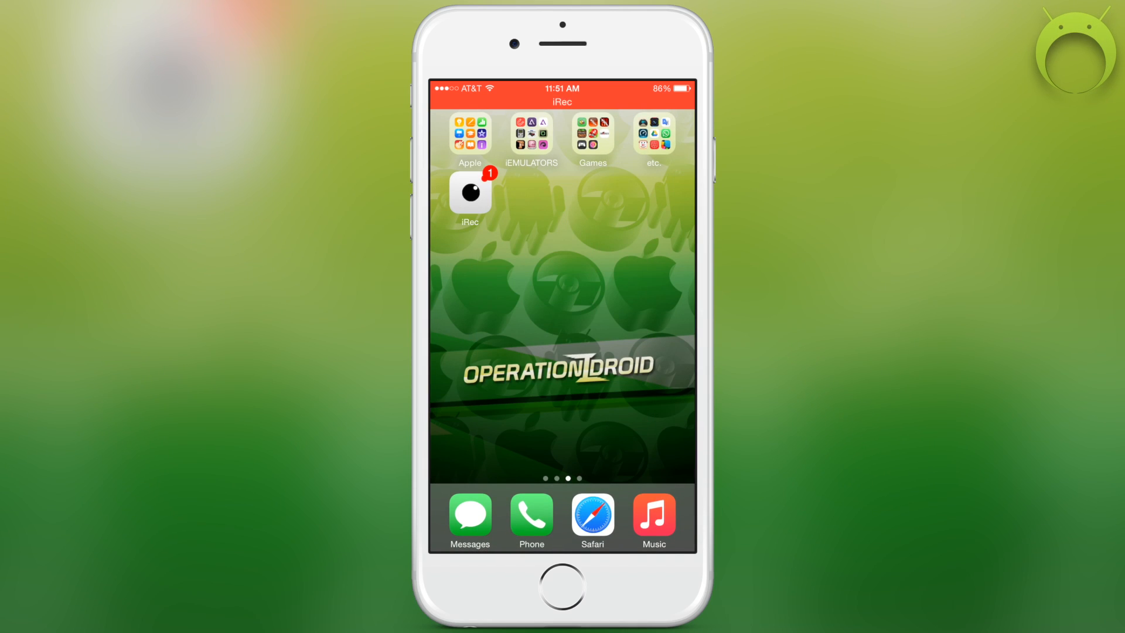
left_click(592, 136)
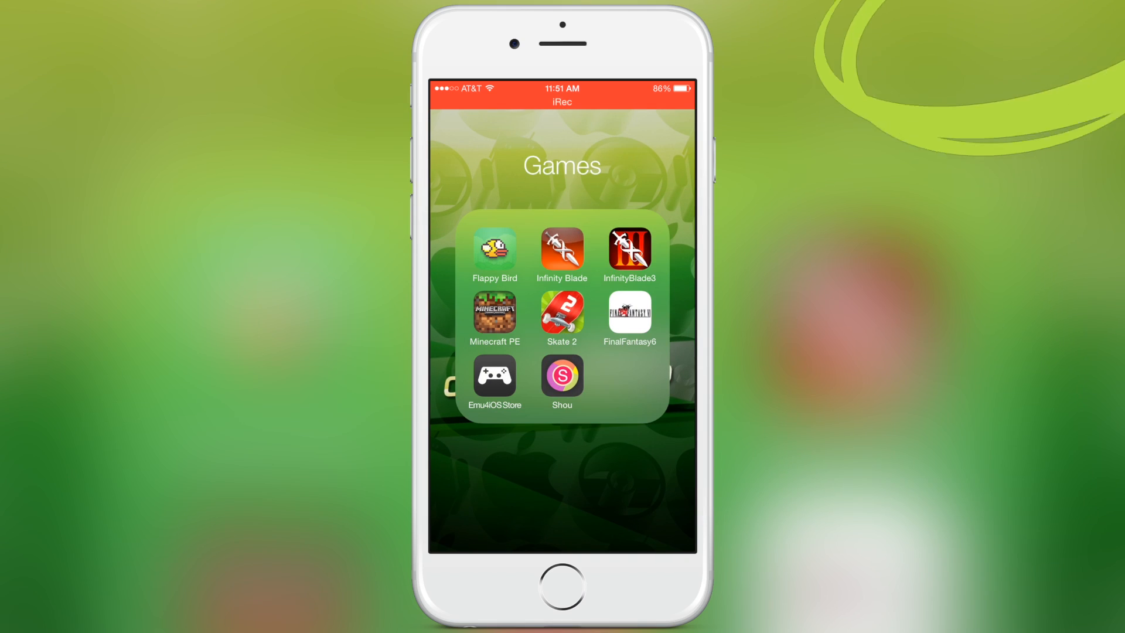
left_click(494, 310)
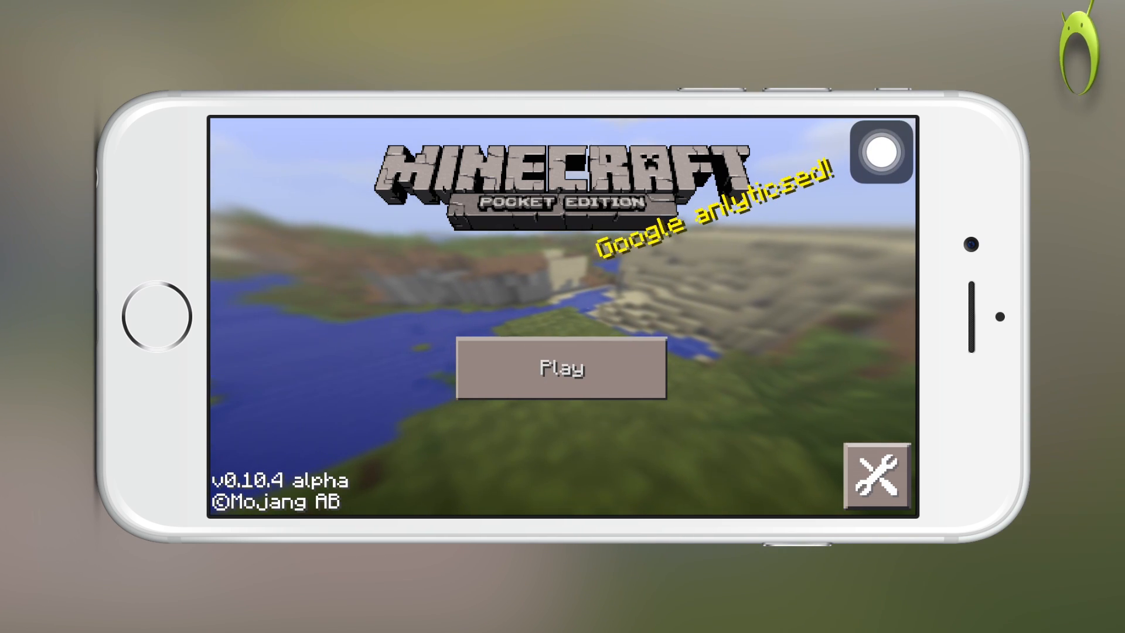
left_click(562, 368)
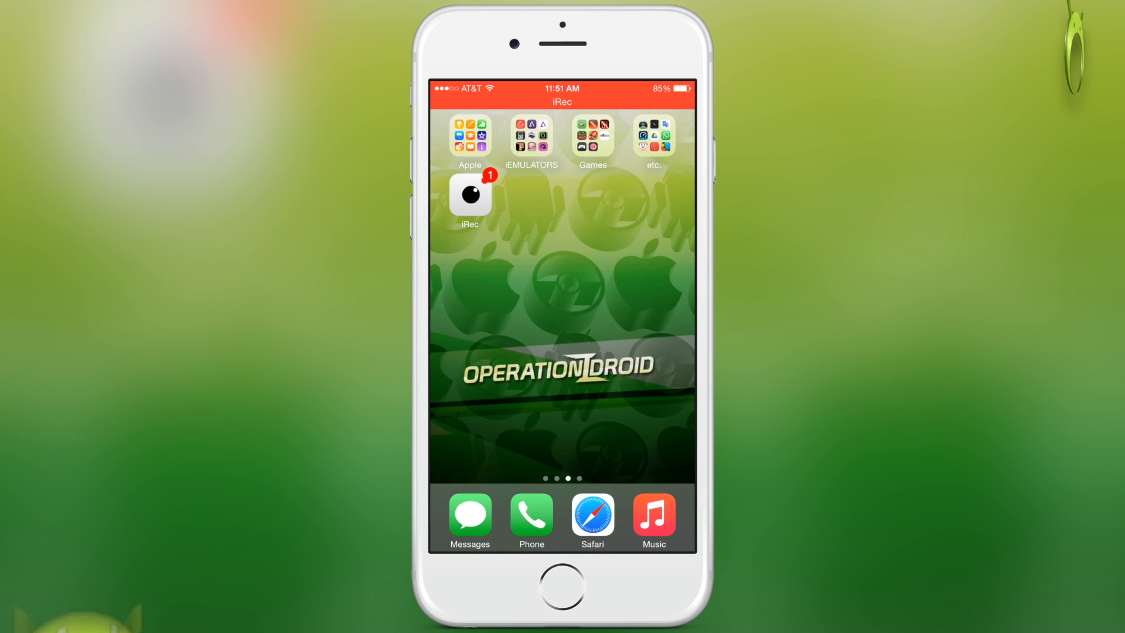
Play briefly in the GBA4iOS emulator, then switch back to iRec.
left_click(531, 135)
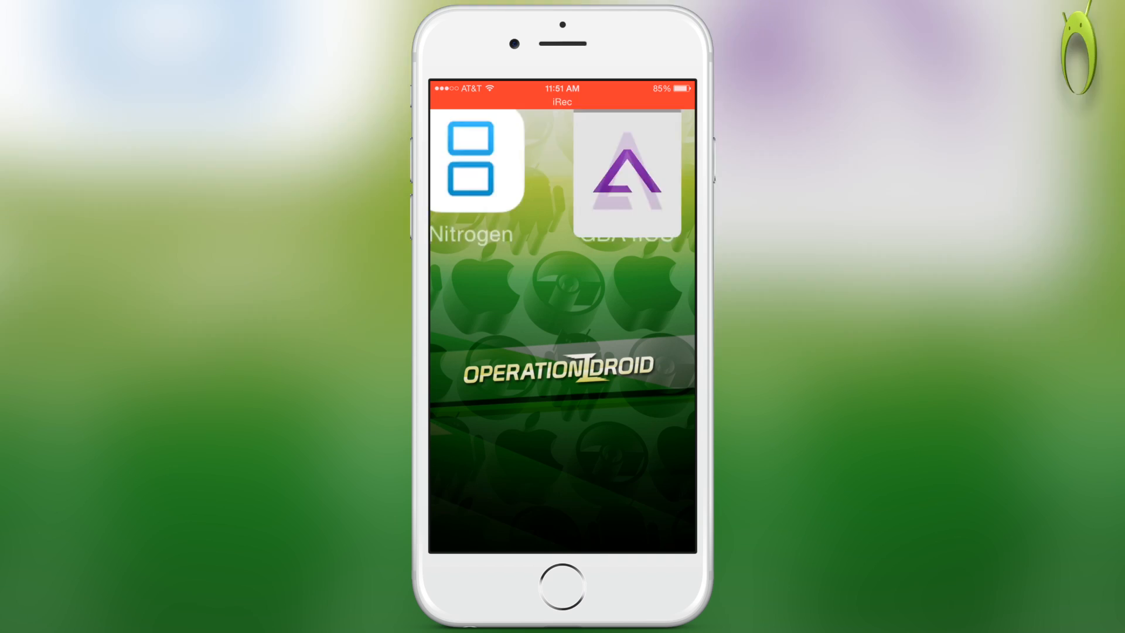
left_click(626, 173)
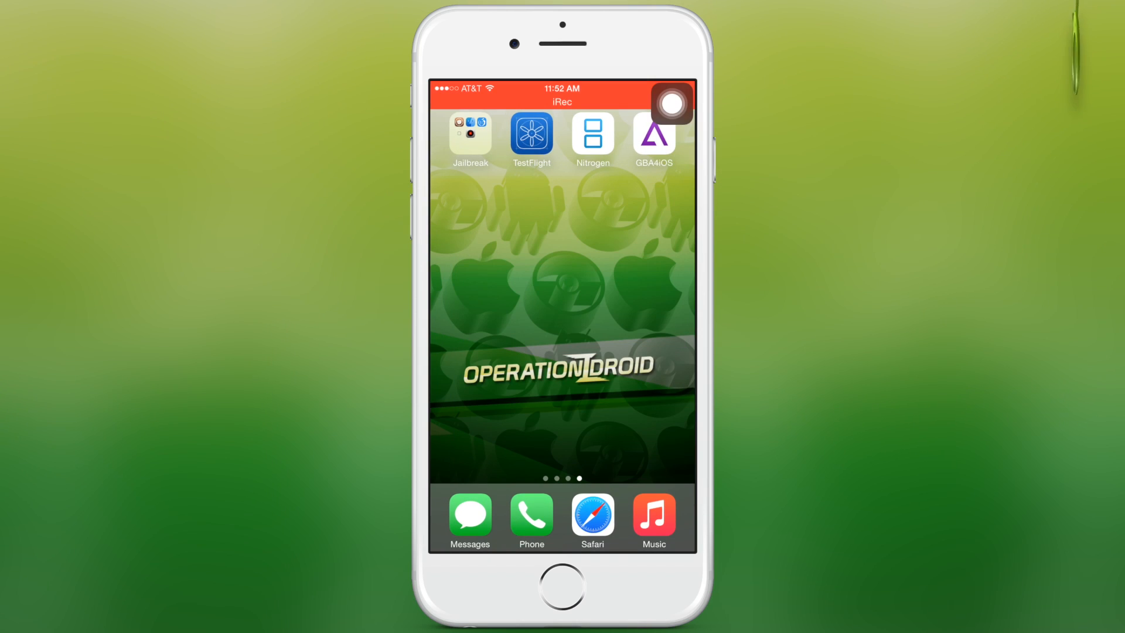
left_click(654, 136)
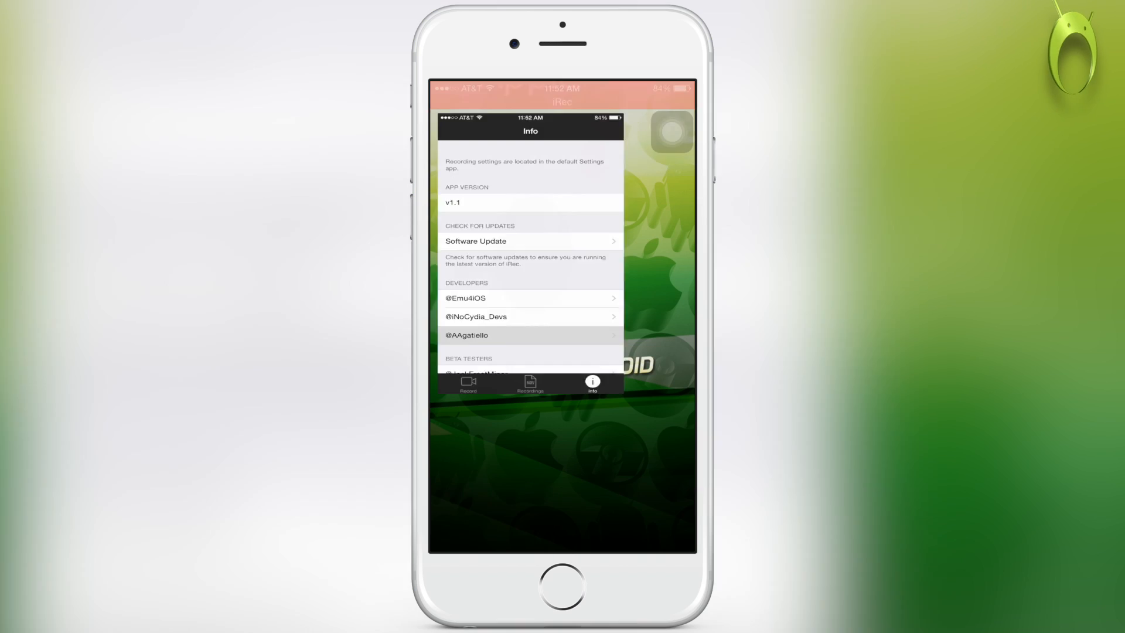
Stop and save the 'iRec 1.1 Test' recording and go to the saved recordings list.
left_click(473, 535)
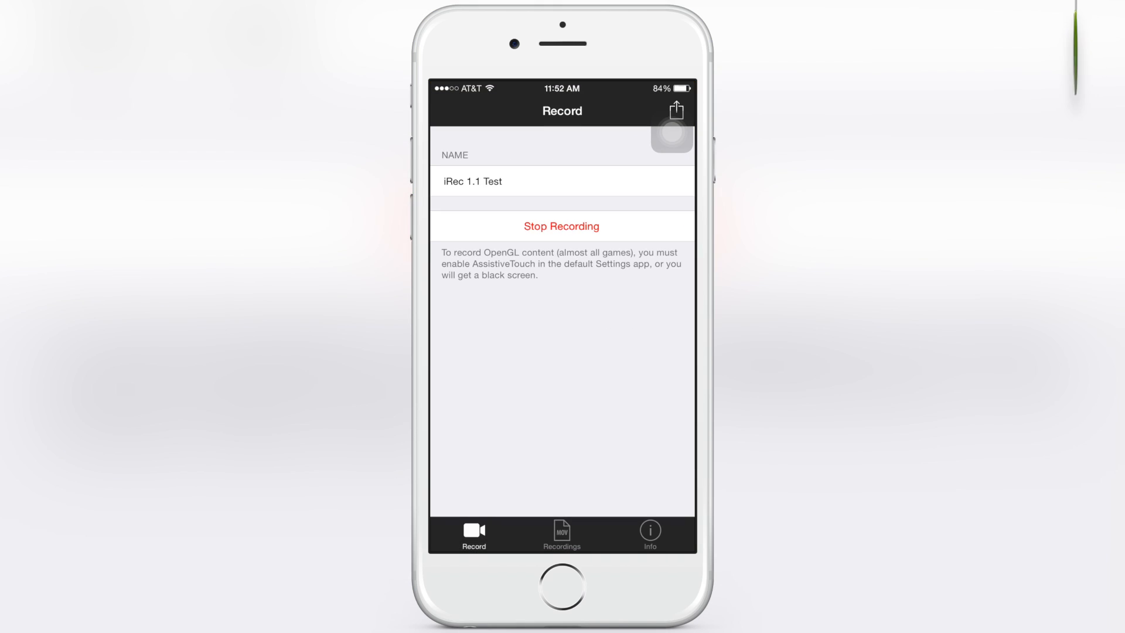
left_click(562, 226)
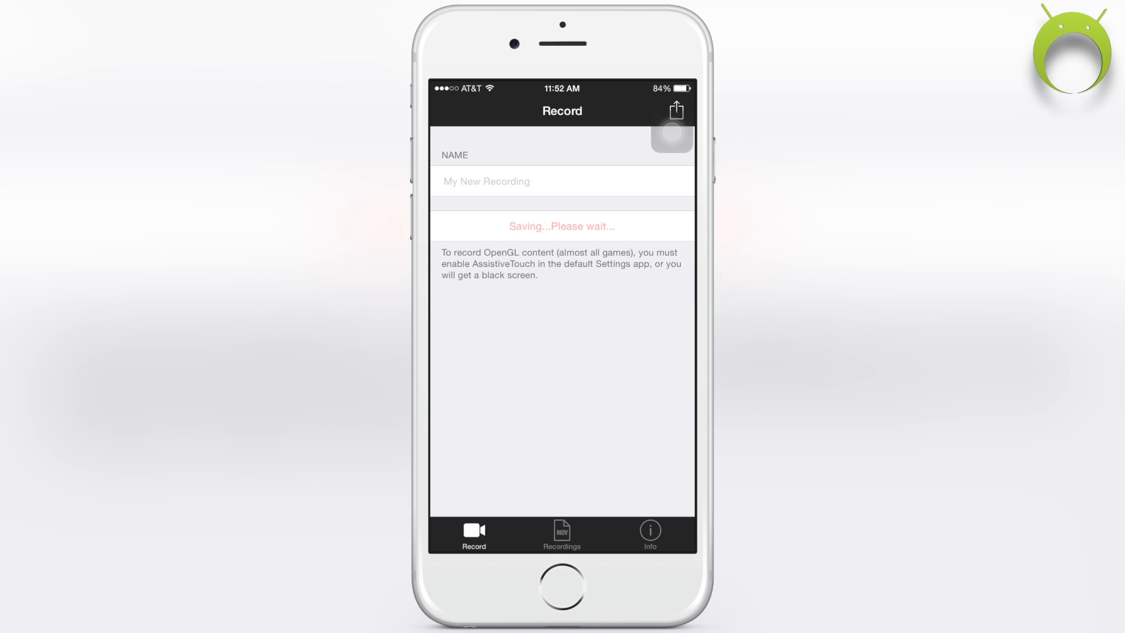
left_click(562, 534)
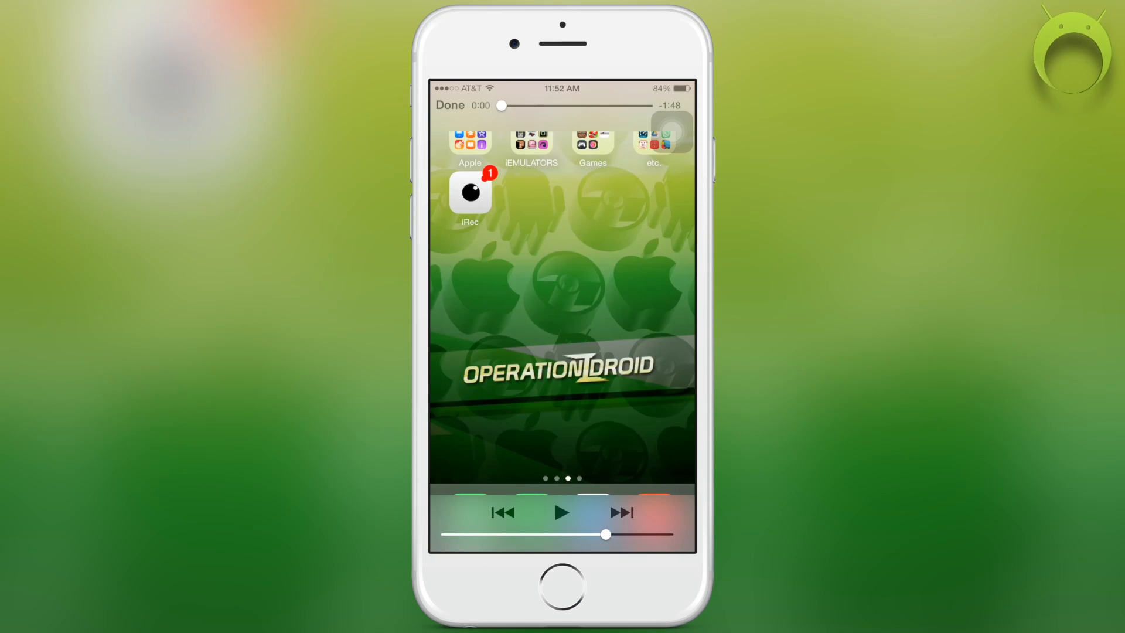
Scrub the 'iRec 1.1 Test' playback to 0:32, play it, then finish back at the list.
left_click_drag(502, 105, 536, 105)
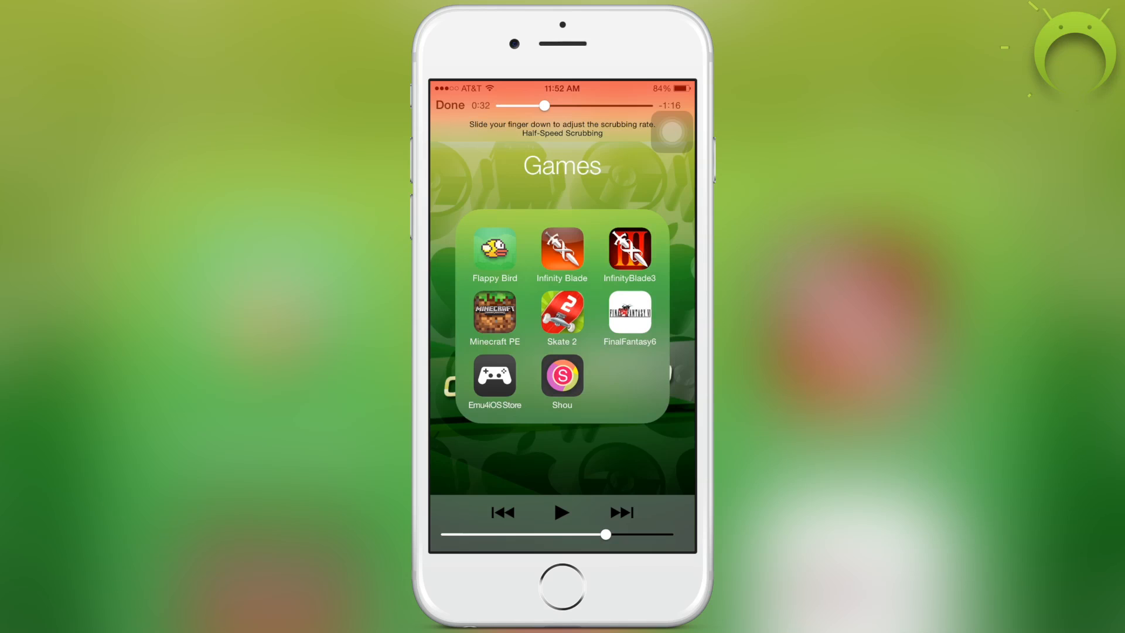
left_click(561, 512)
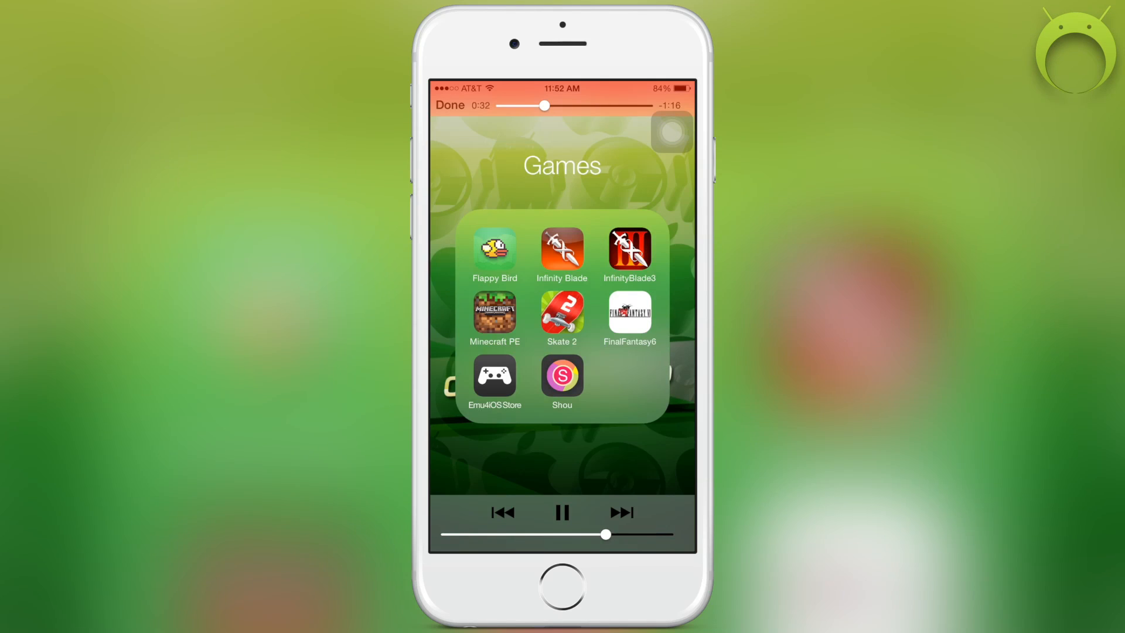
left_click(495, 314)
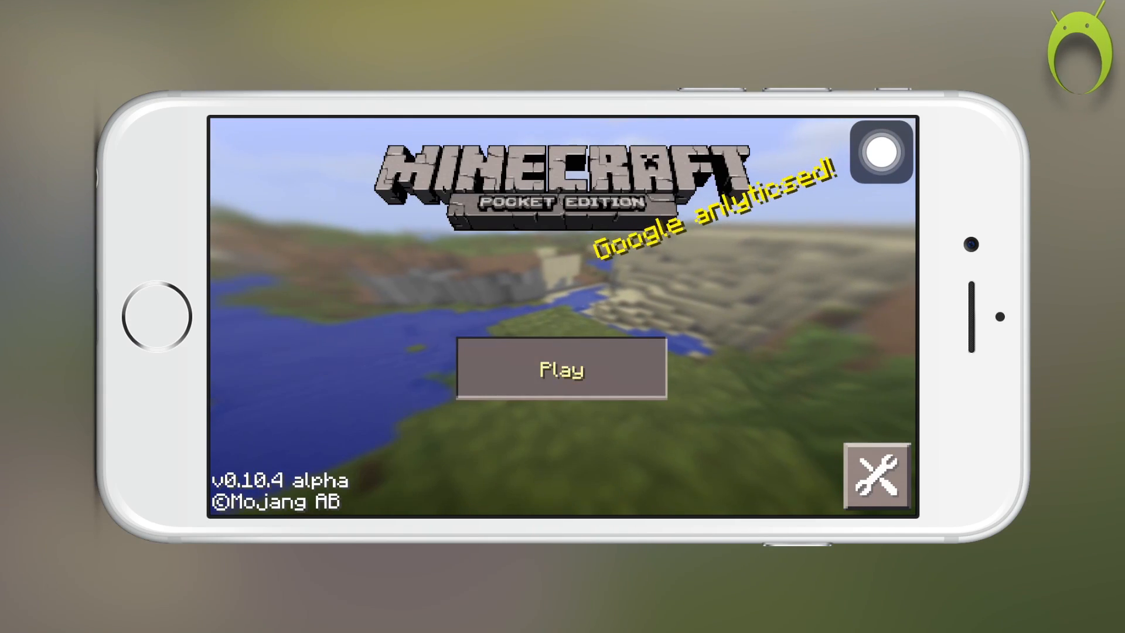
left_click(562, 368)
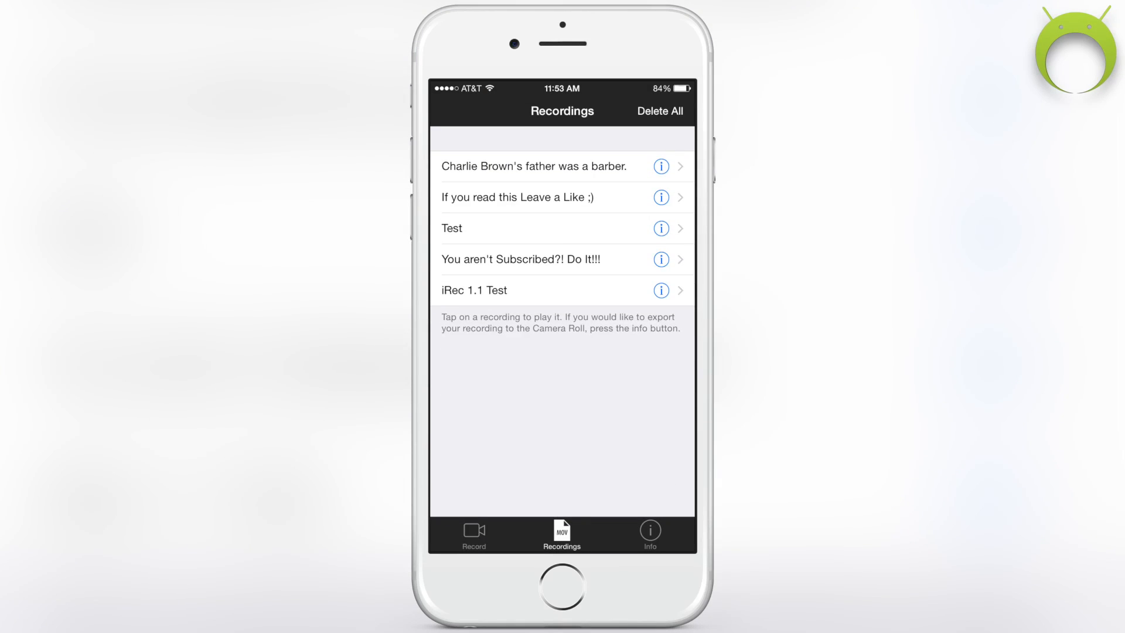
Export 'iRec 1.1 Test' to the Camera Roll and acknowledge the success message.
left_click(661, 290)
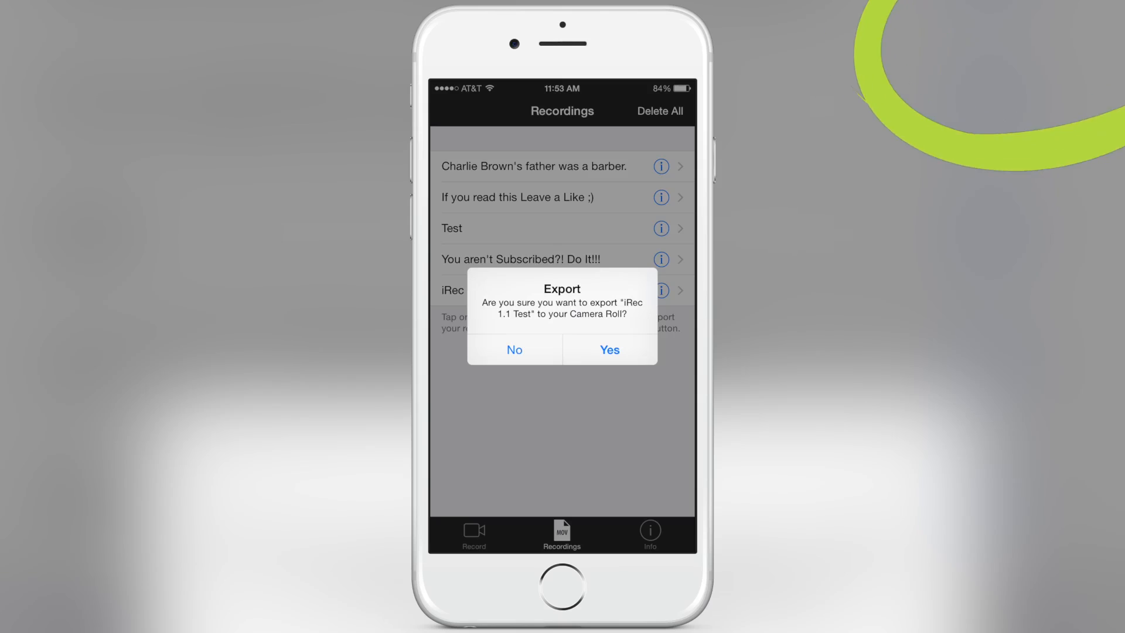
left_click(609, 350)
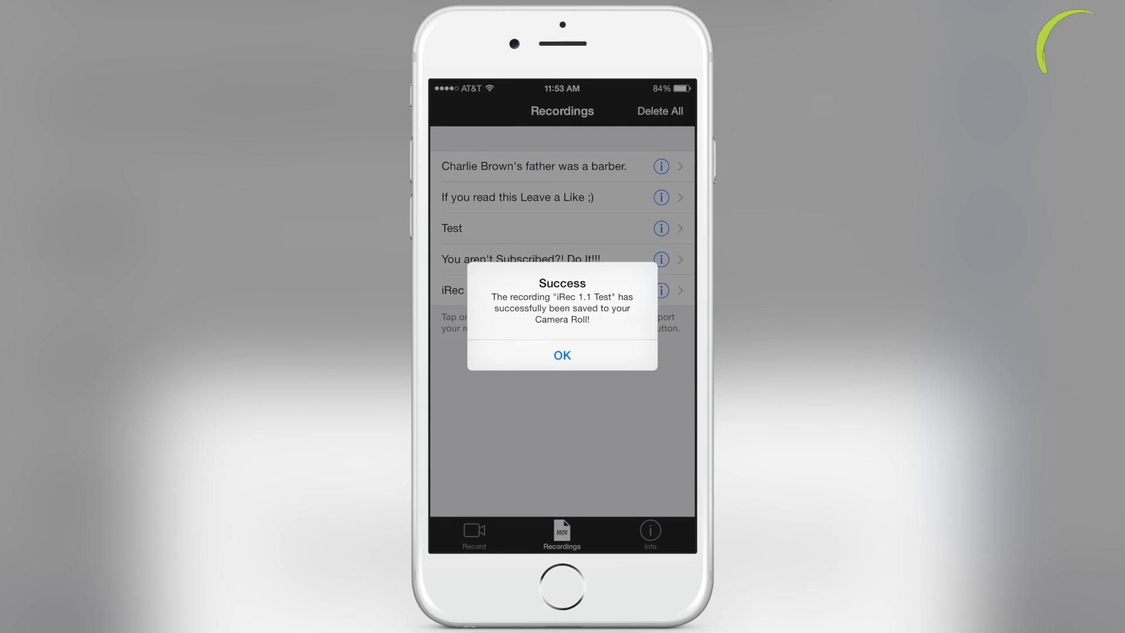
left_click(562, 355)
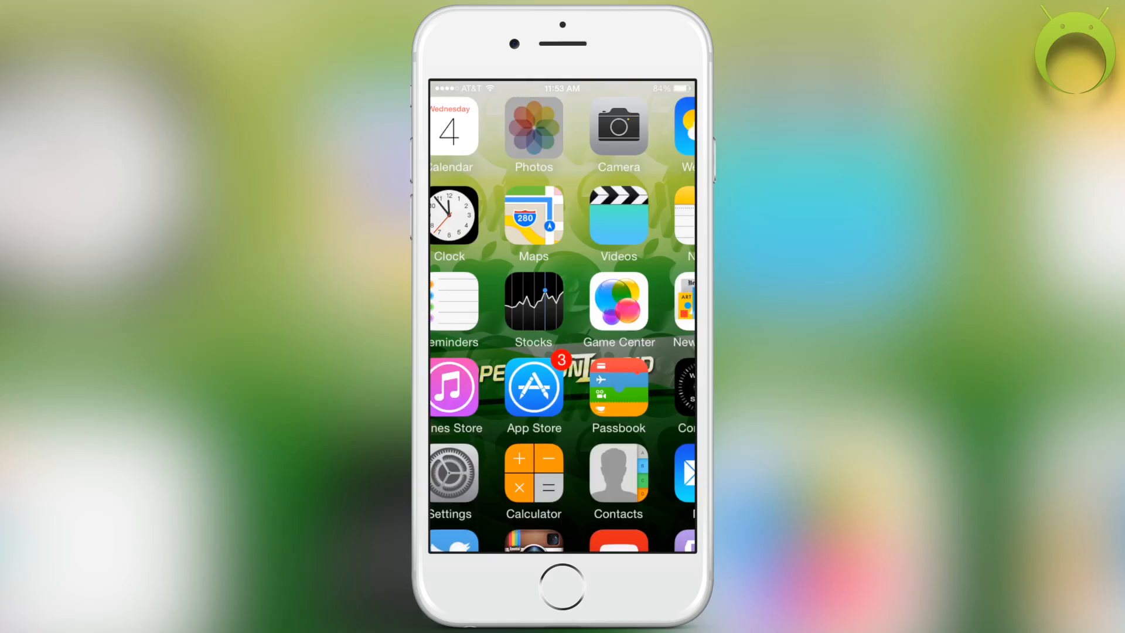
Play today's exported recording from the Camera Roll in Photos.
left_click(533, 126)
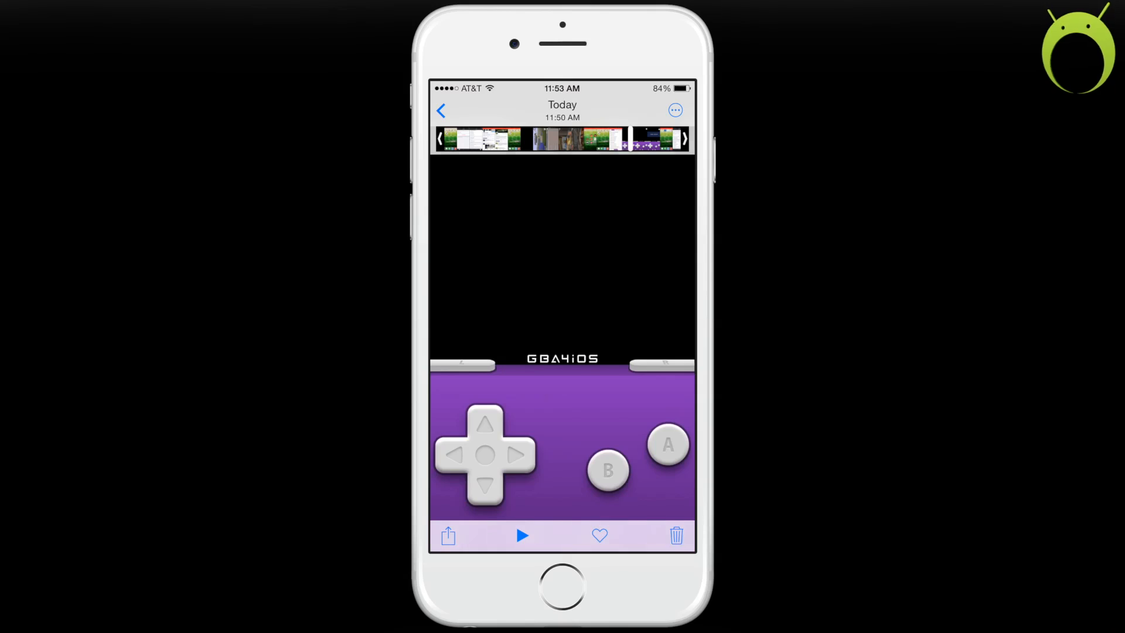
left_click(522, 535)
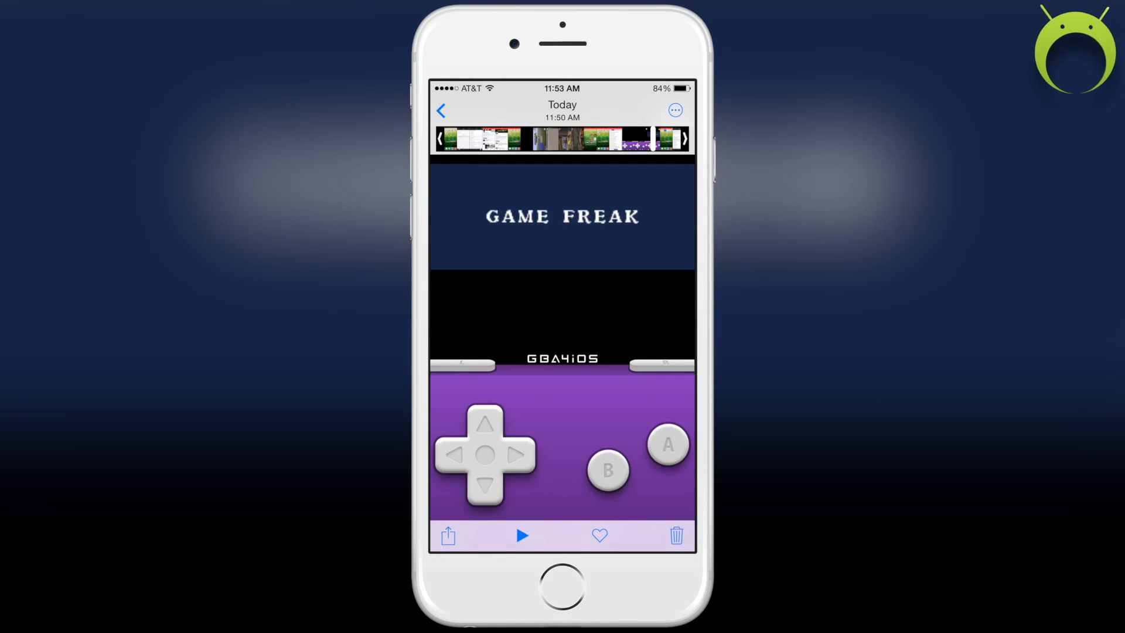